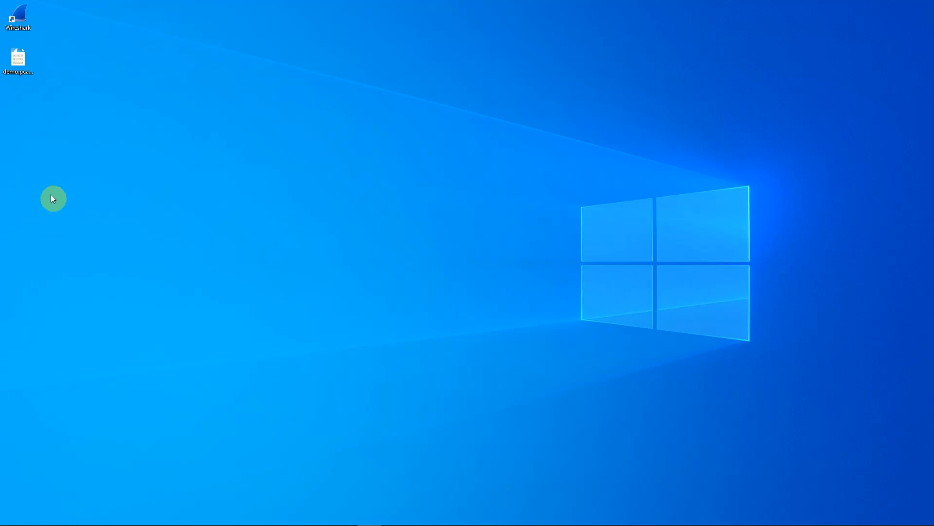
# Open demo.pcapng and inspect a couple of raw bytes of the first TCP packet.
pyautogui.click(18, 57)
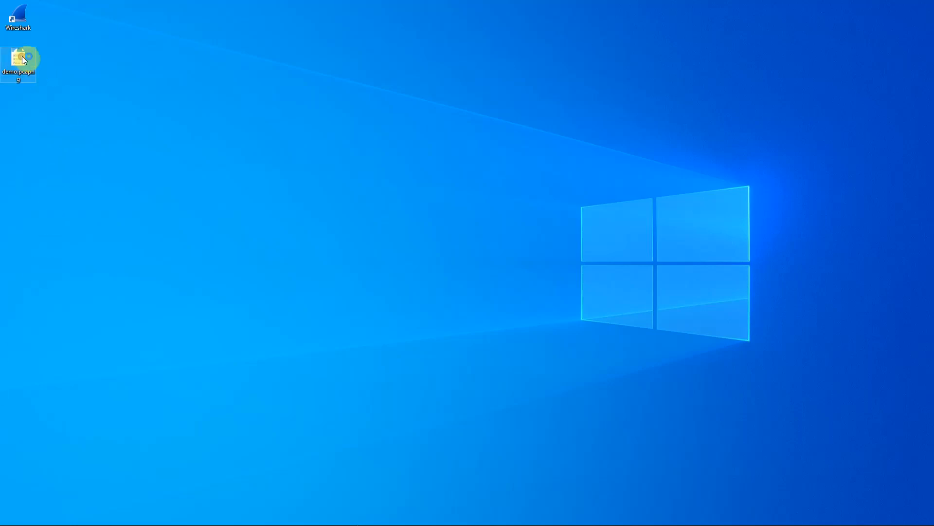
pyautogui.doubleClick(18, 59)
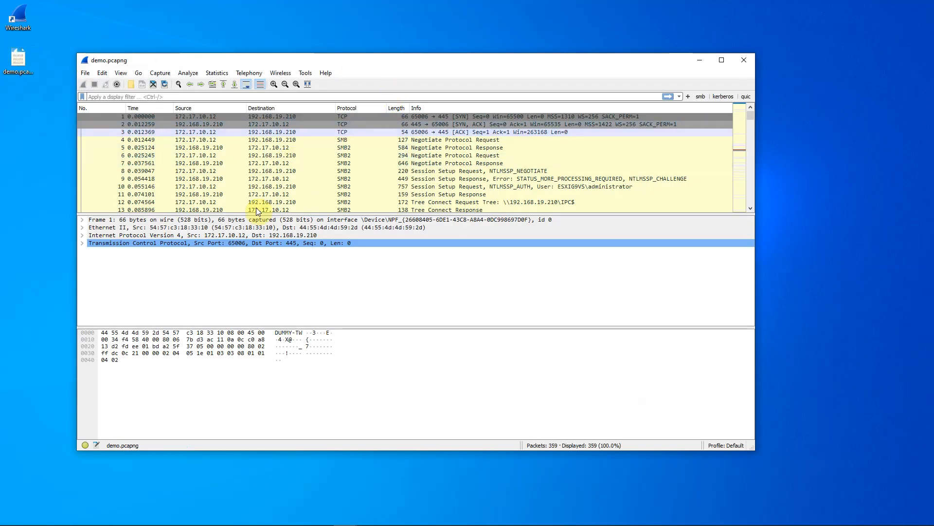
pyautogui.moveTo(184, 256)
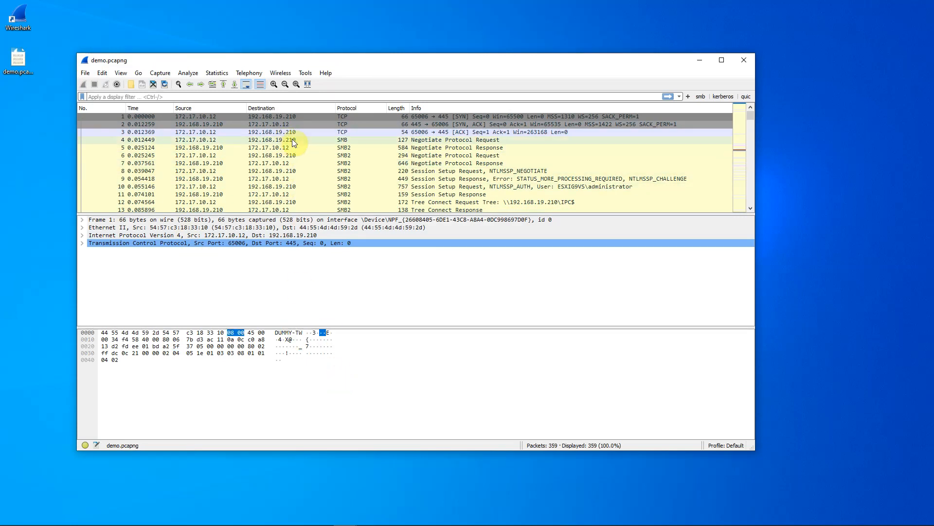
pyautogui.moveTo(304, 264)
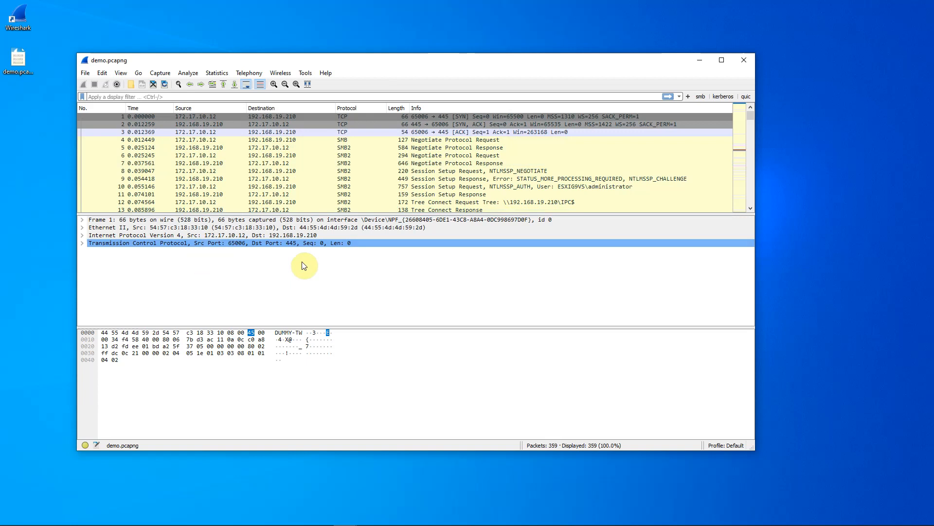
pyautogui.click(210, 352)
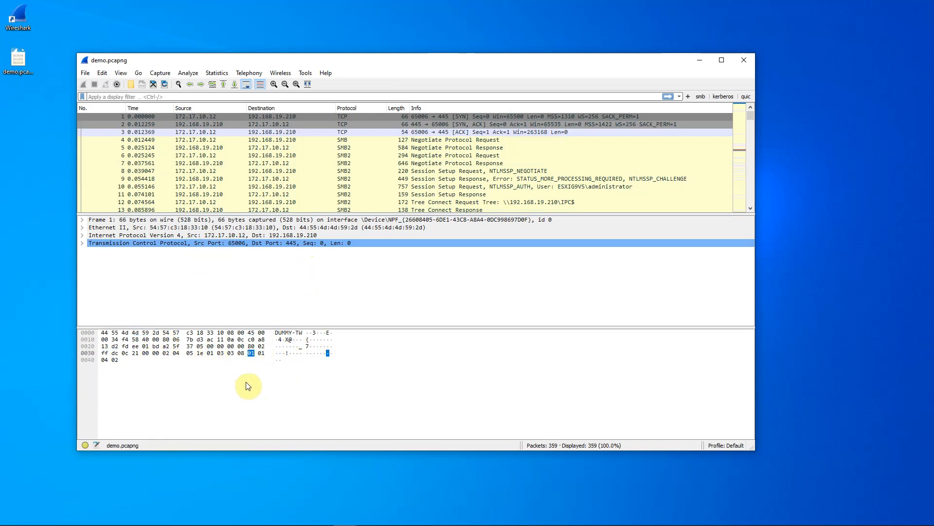
pyautogui.click(250, 332)
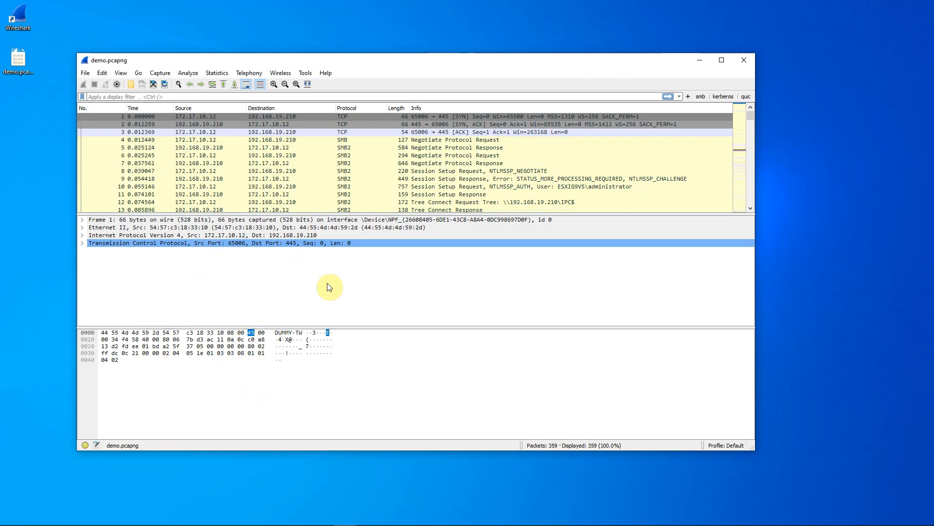
pyautogui.moveTo(451, 319)
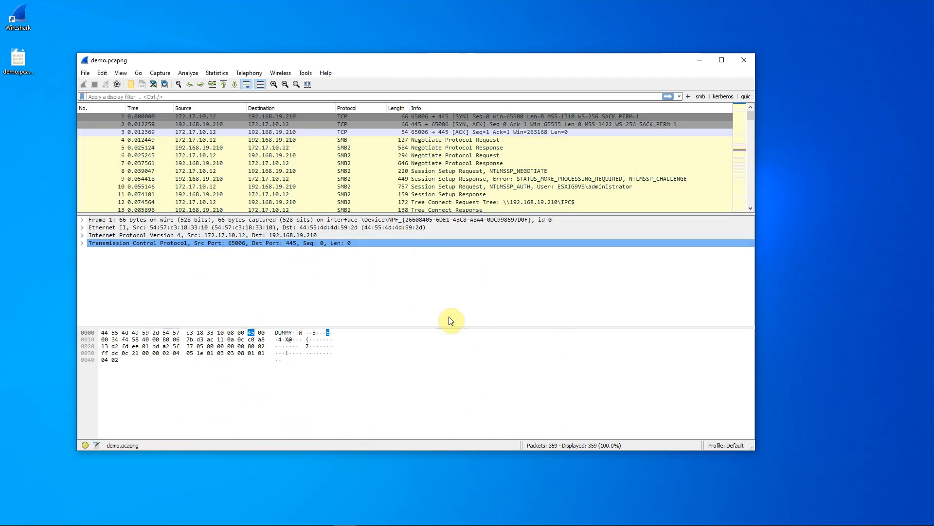
pyautogui.moveTo(375, 392)
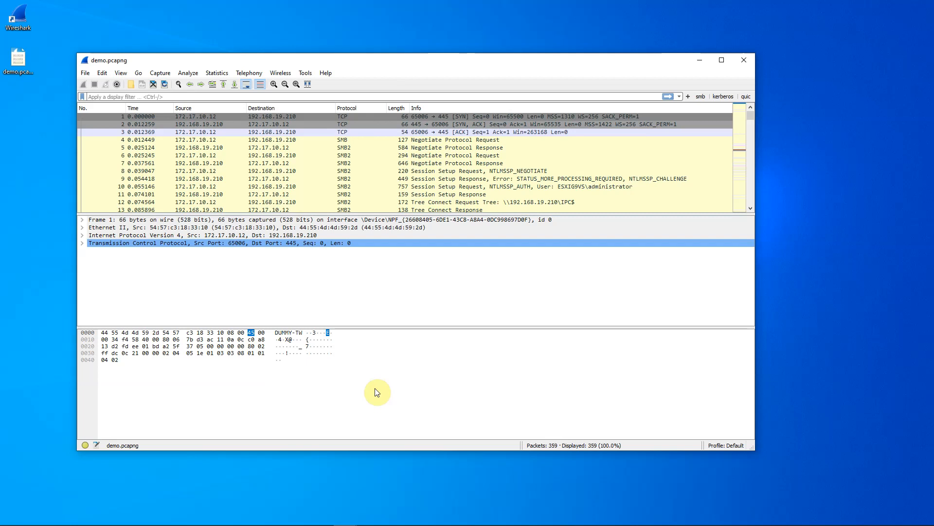
pyautogui.moveTo(102, 73)
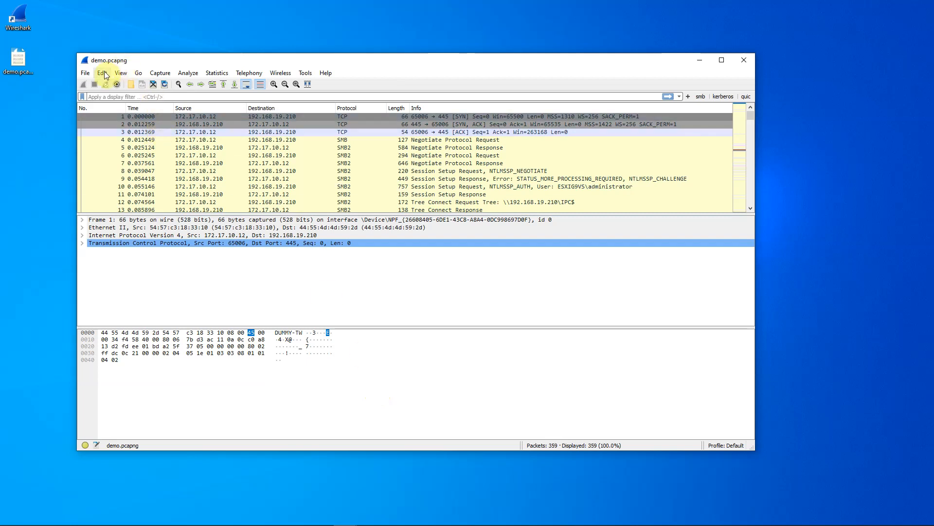
# In Preferences > Layout choose details and bytes side by side, then view packet 10's SMB2 details.
pyautogui.click(101, 73)
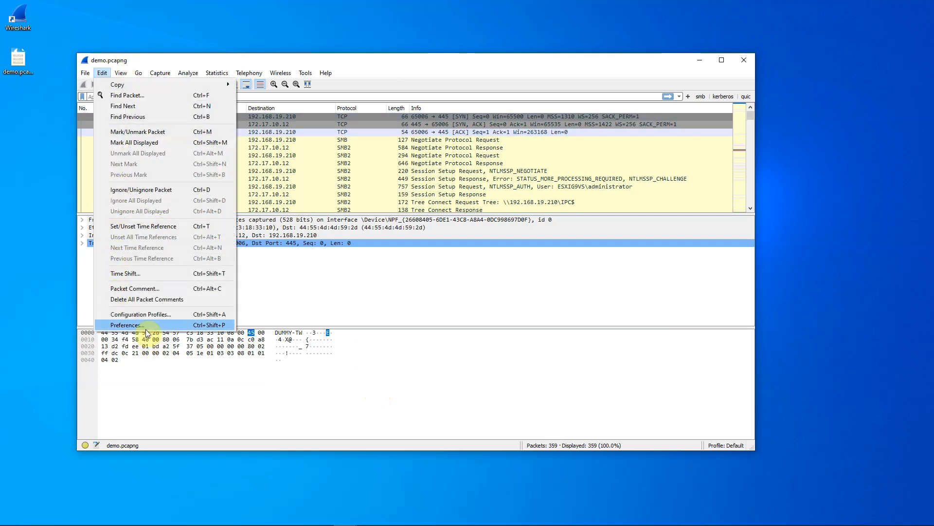
pyautogui.click(126, 324)
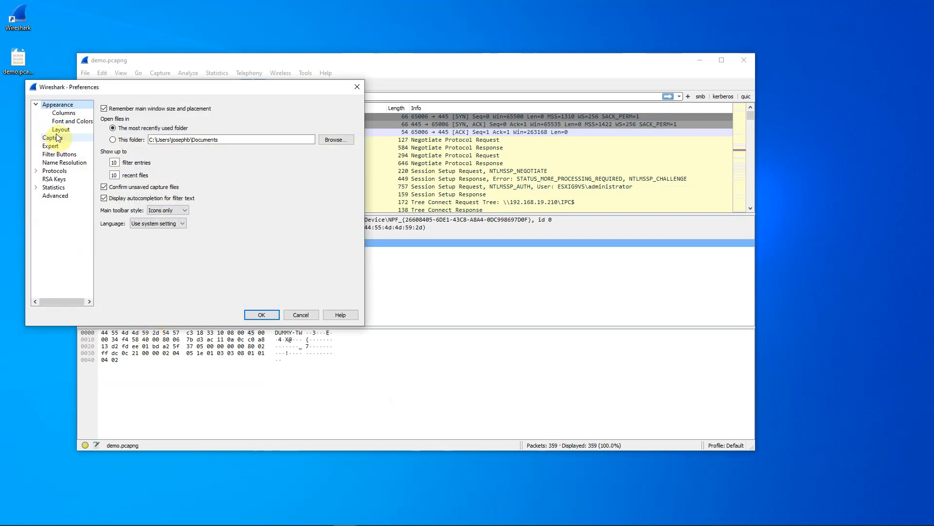
pyautogui.click(60, 130)
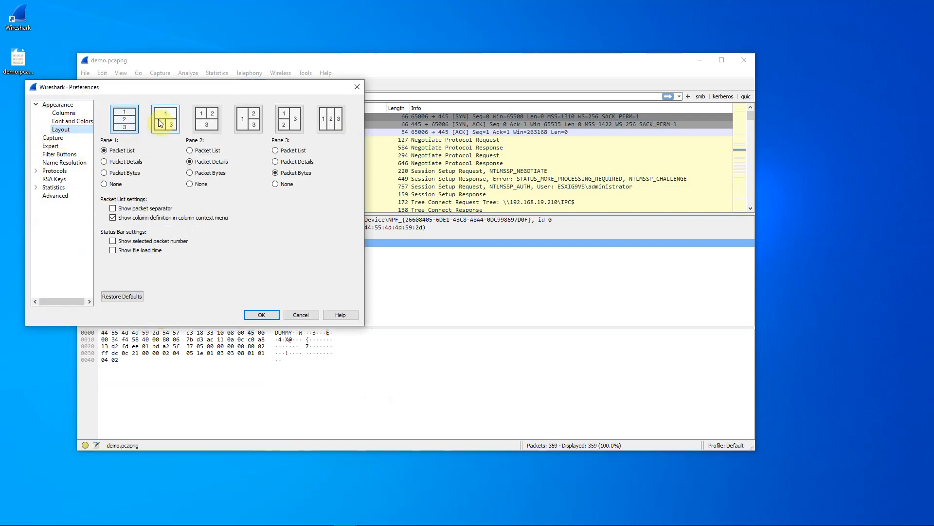
pyautogui.click(261, 315)
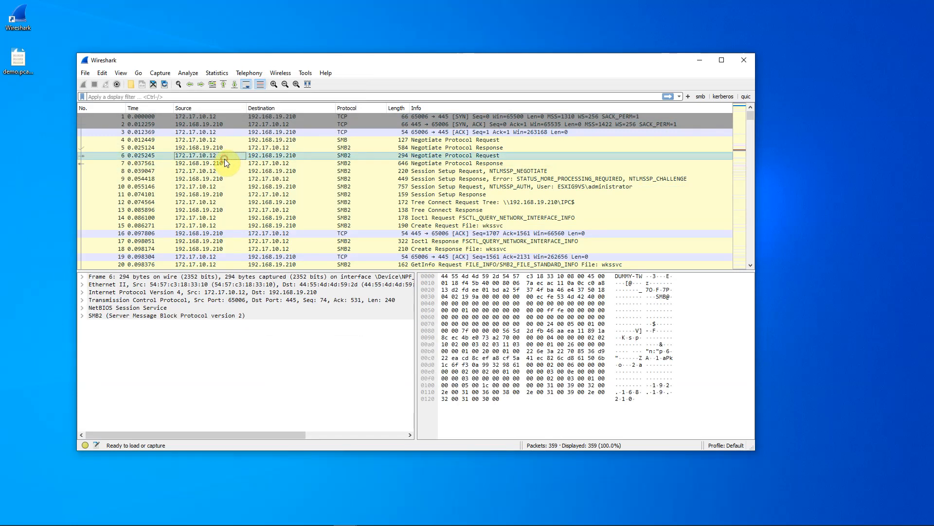
pyautogui.click(209, 186)
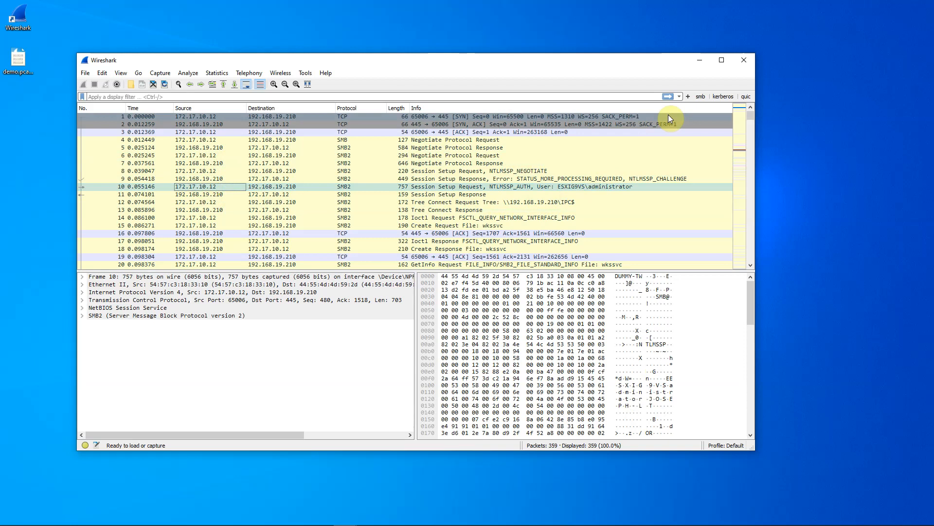
# Maximize the Wireshark window to fill the screen.
pyautogui.click(721, 60)
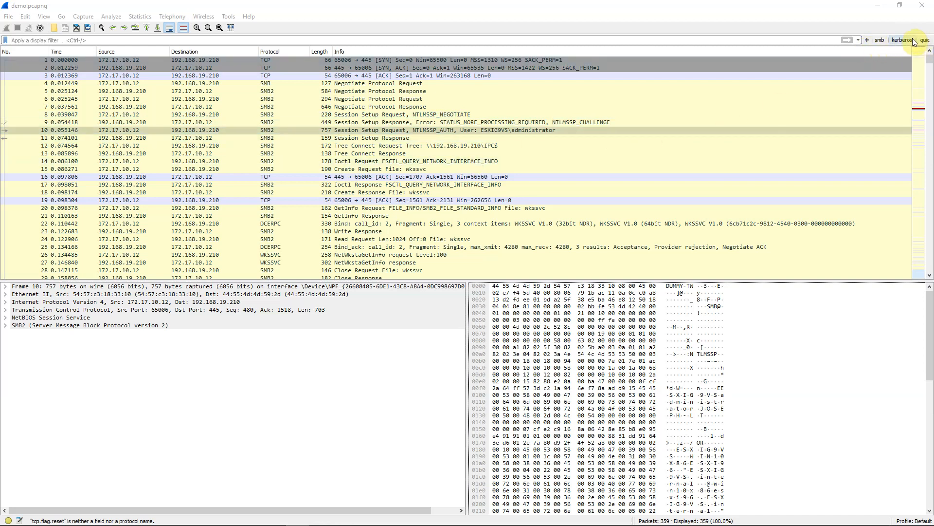
pyautogui.moveTo(871, 43)
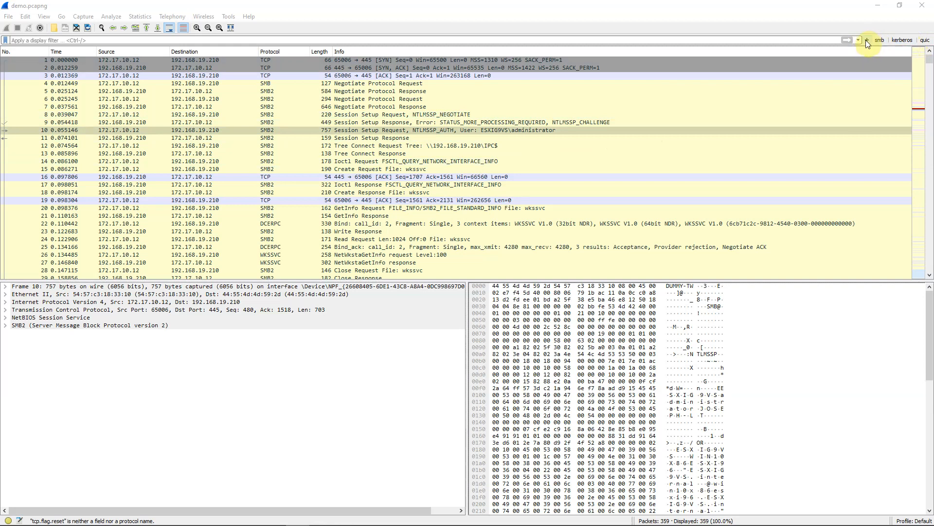
# Start a new filter button labelled smbdemo with the smb || smb2 expression.
pyautogui.click(867, 40)
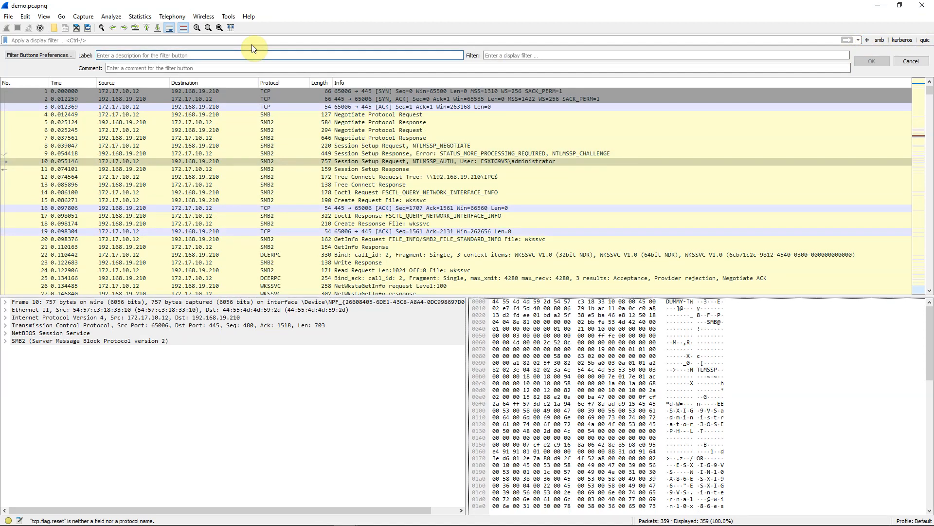
pyautogui.write('smbdemo')
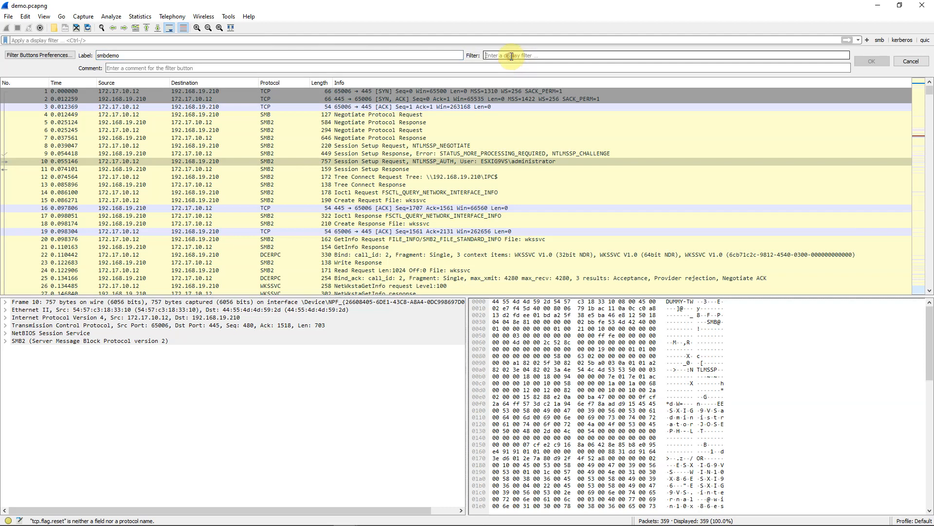
pyautogui.write('smb')
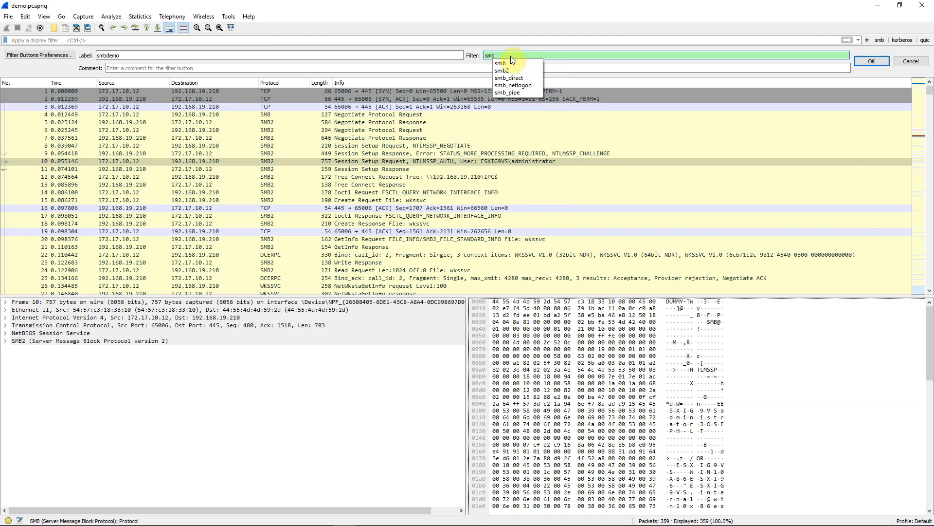
pyautogui.click(511, 56)
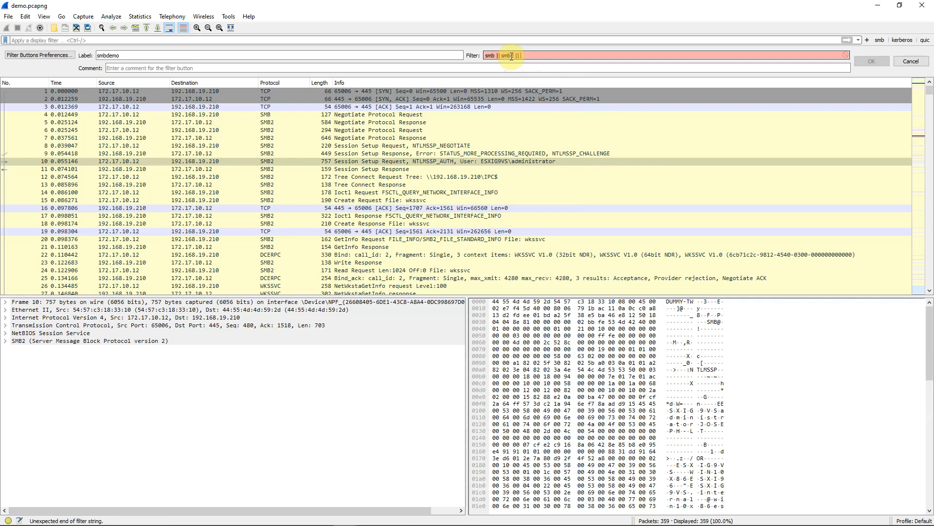
# Extend the filter with tcp.flags.reset == 1 || tcp.flags.fin == 1 and save the button.
pyautogui.write('tcp.flags.reset ==')
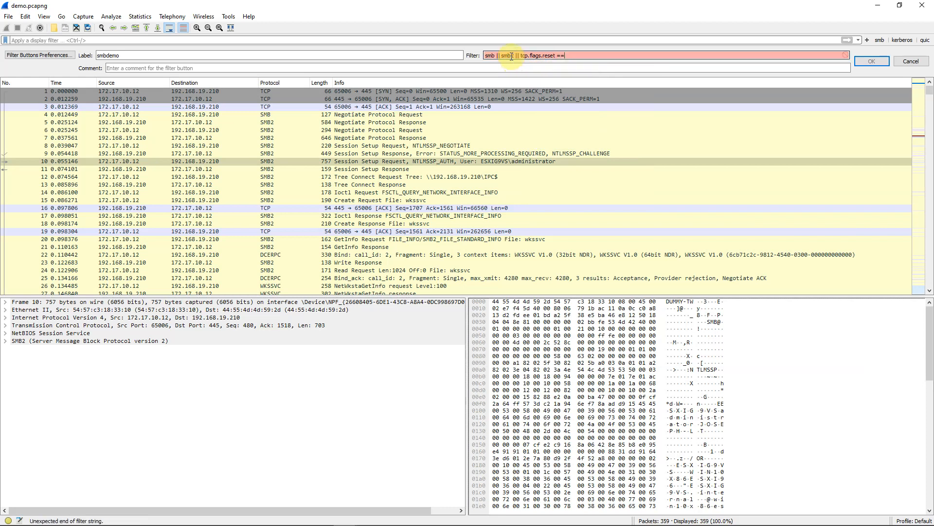
pyautogui.write('1')
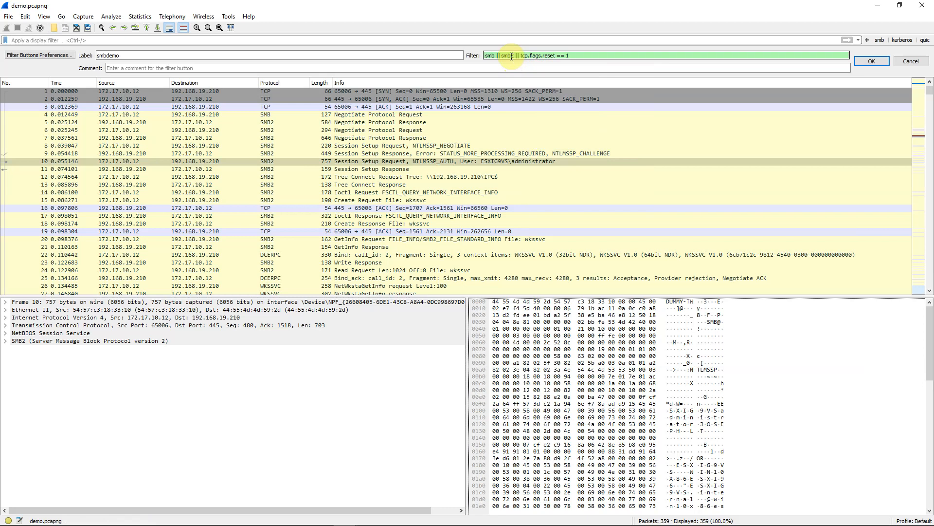
pyautogui.write('||')
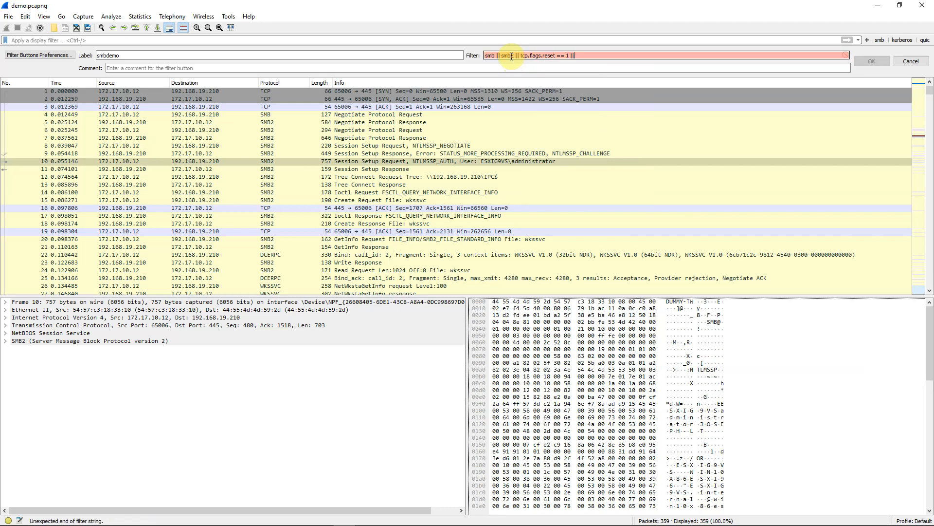
pyautogui.write('tcp.flags.')
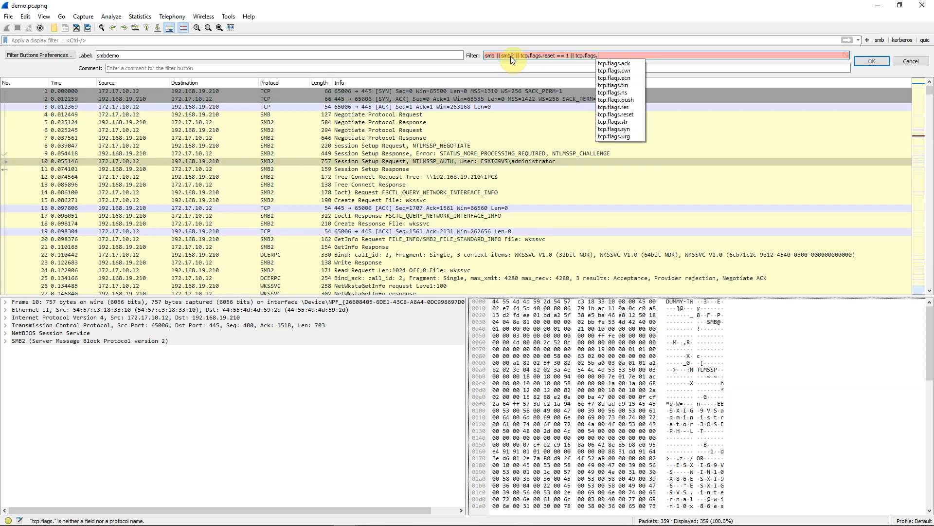
pyautogui.click(613, 85)
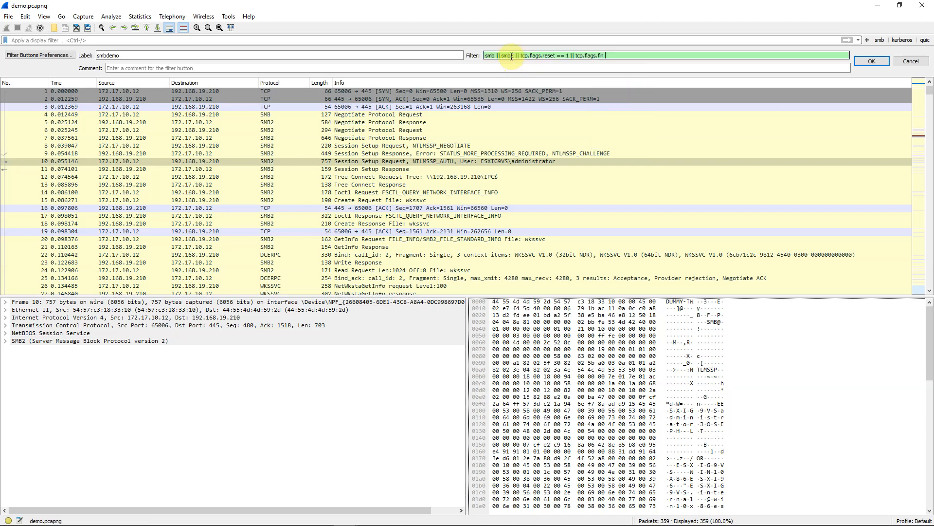
pyautogui.write('== 1')
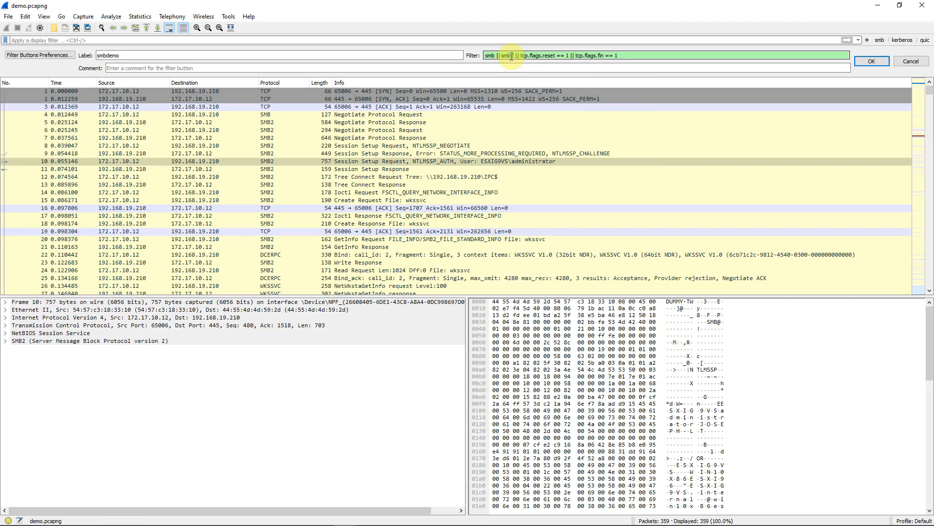
pyautogui.click(870, 60)
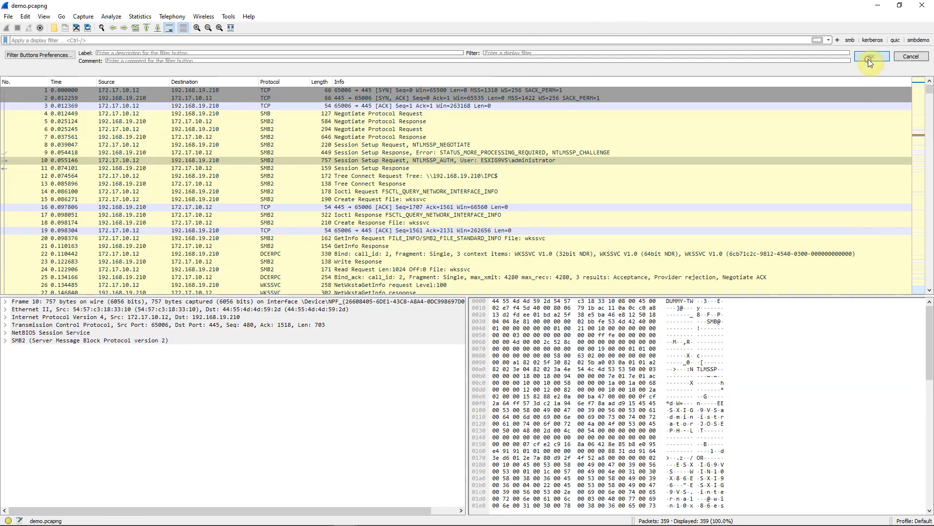
# Apply the smbdemo filter, leaving 301 of 359 packets displayed.
pyautogui.click(870, 56)
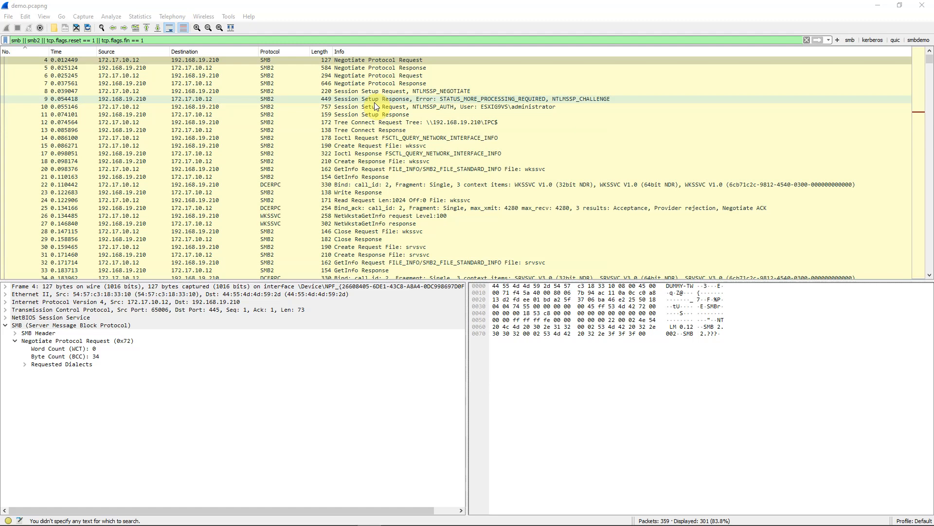
# Search the packet list for the string myfile and land on the first match.
pyautogui.press('ctrl+f')
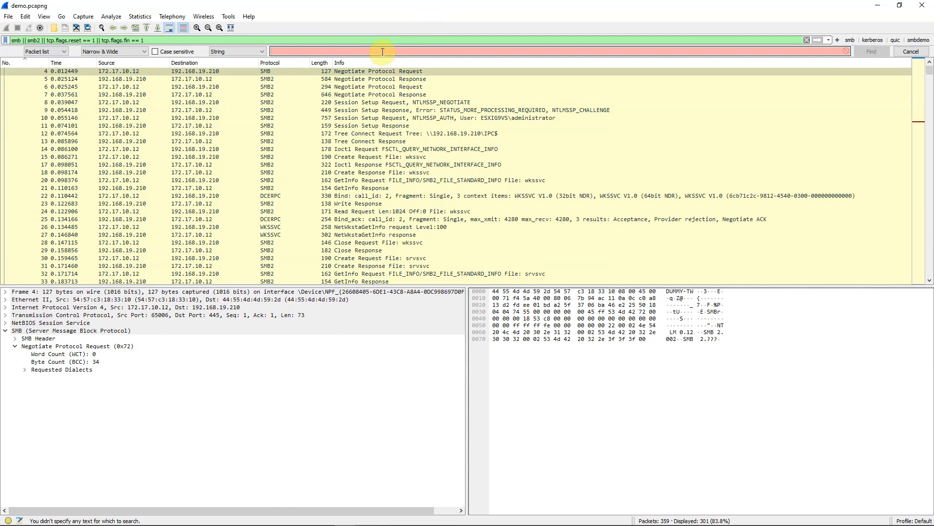
pyautogui.write('myfile')
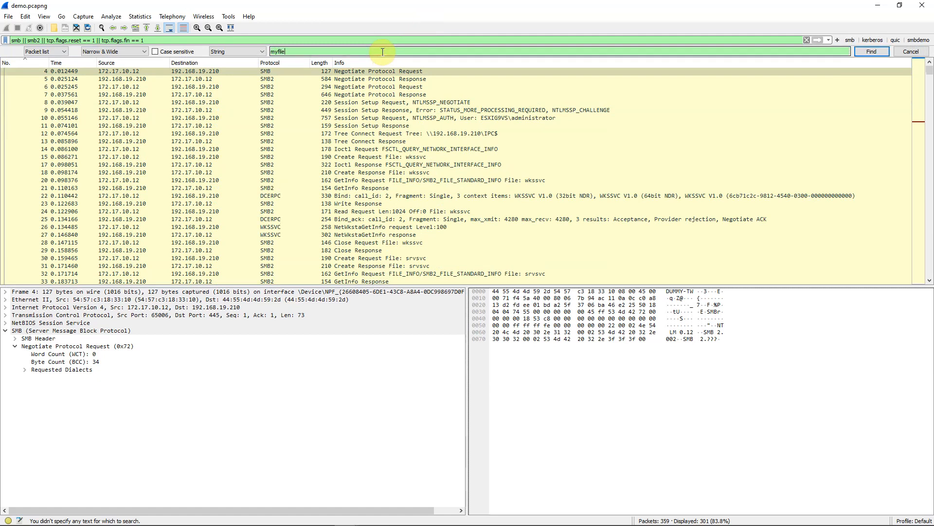
pyautogui.moveTo(872, 52)
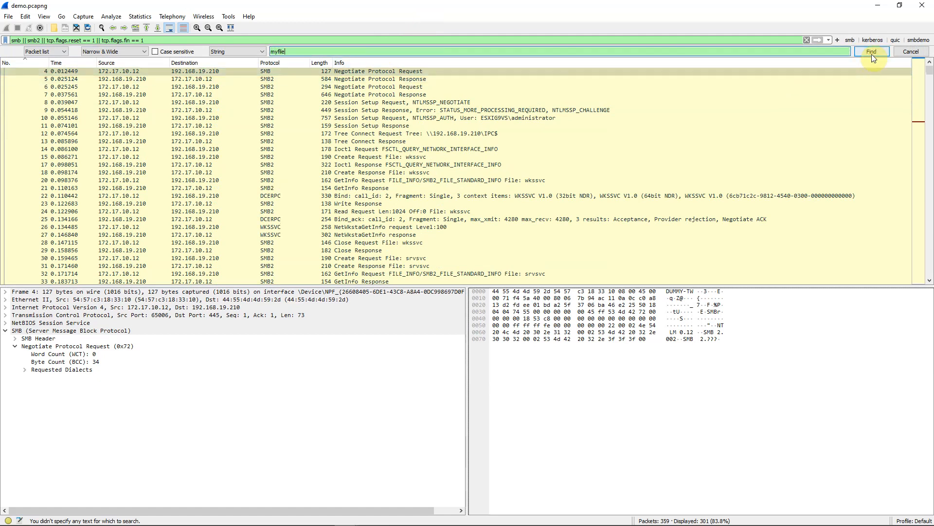
pyautogui.click(871, 52)
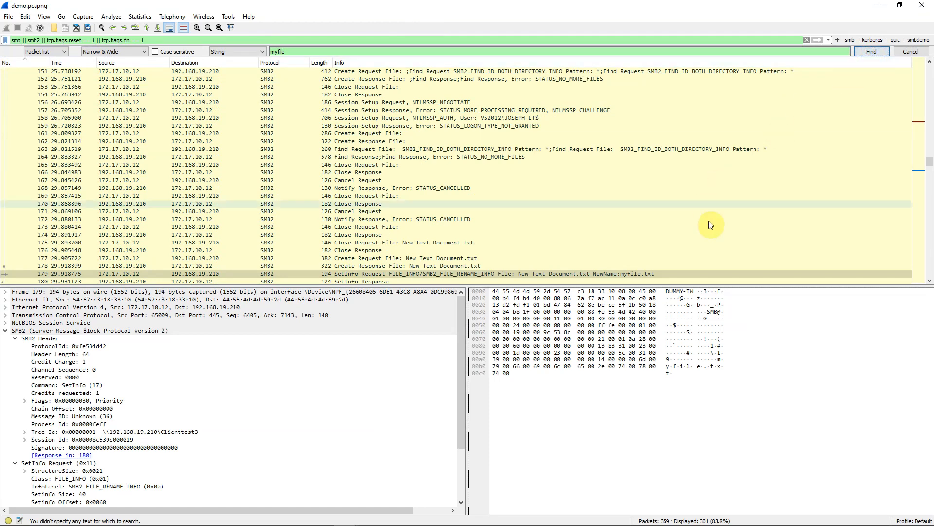
pyautogui.scroll(-3)
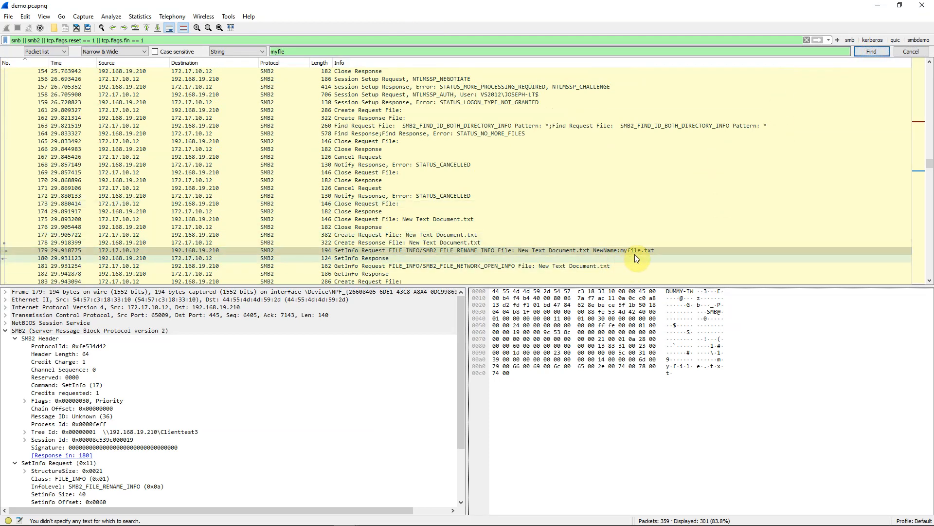
pyautogui.moveTo(489, 241)
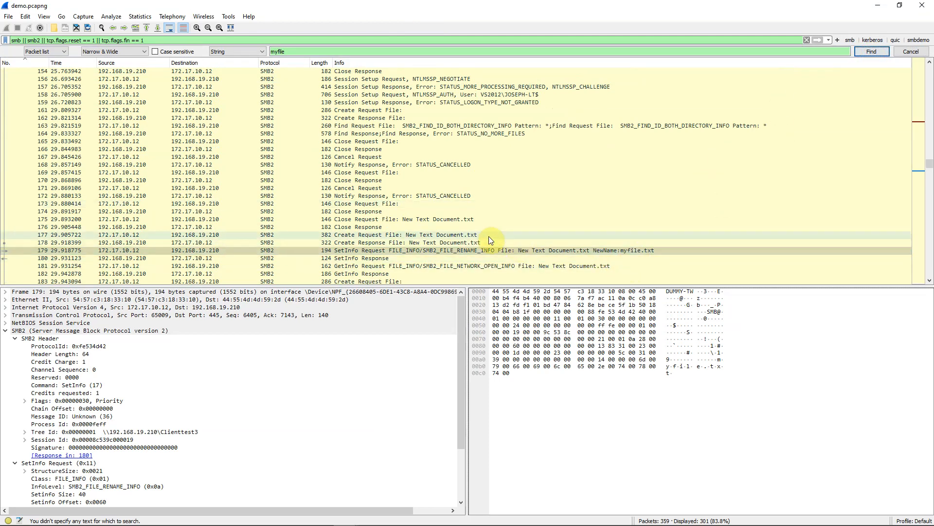
pyautogui.moveTo(377, 211)
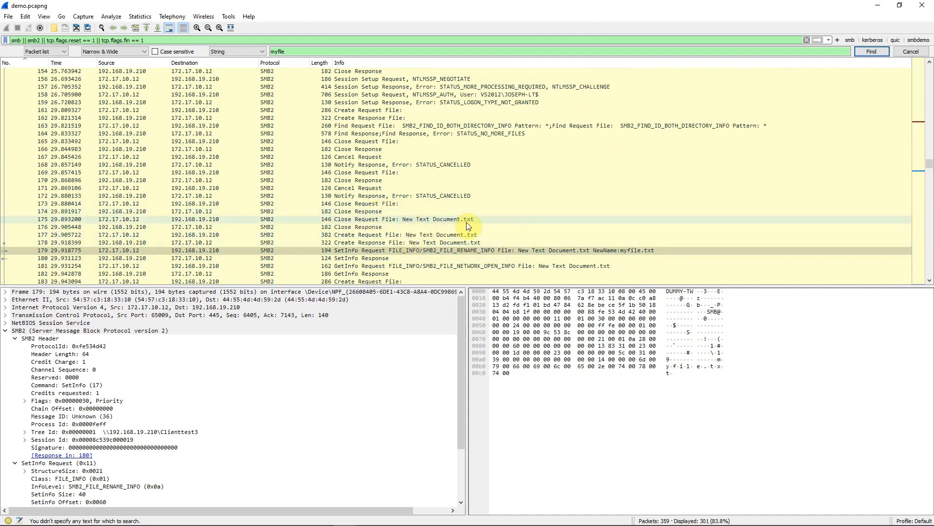
pyautogui.moveTo(411, 262)
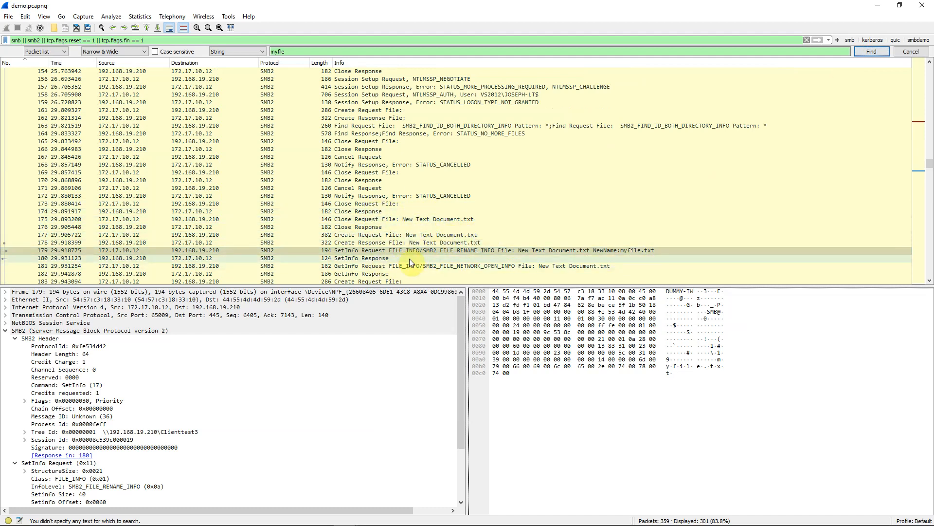
pyautogui.moveTo(556, 258)
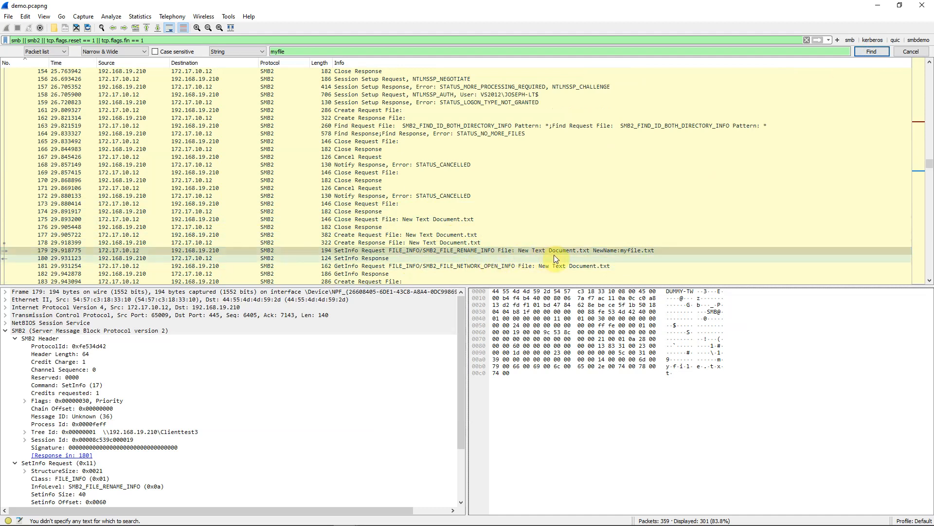
pyautogui.moveTo(620, 256)
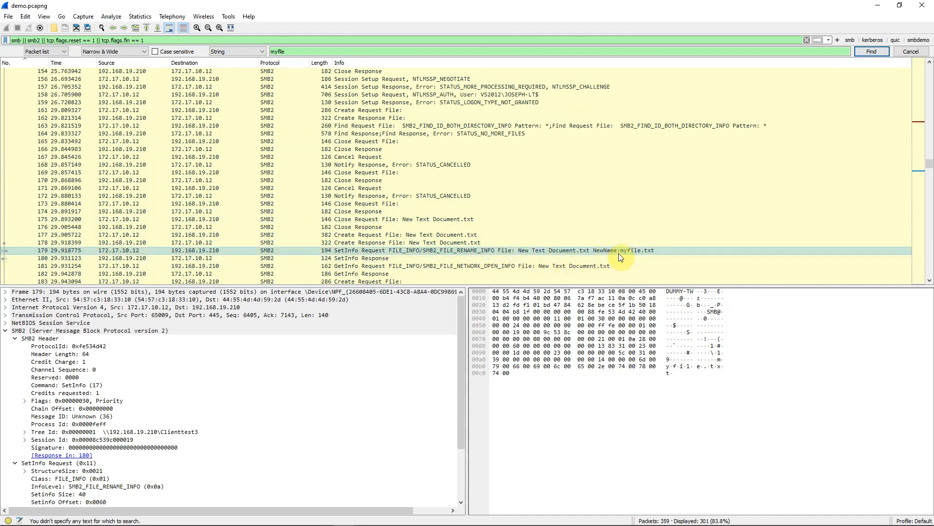
pyautogui.moveTo(726, 195)
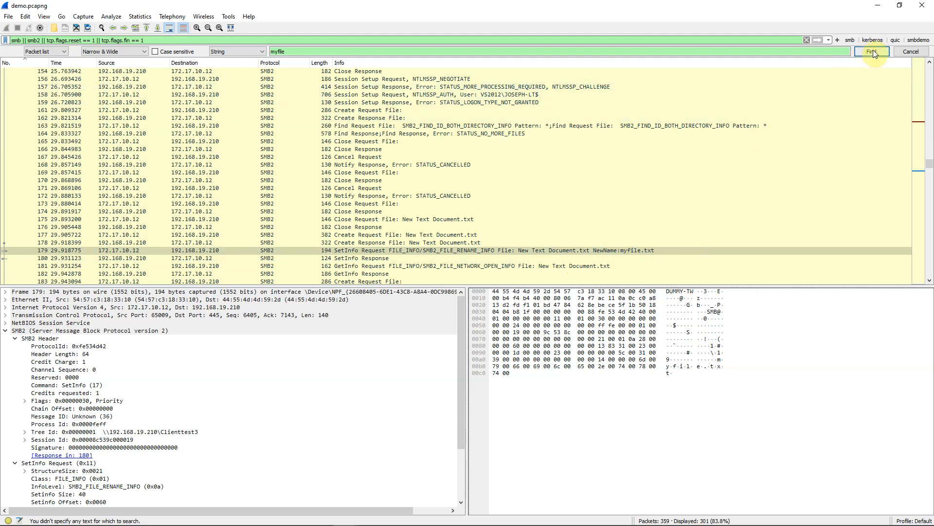
# Step through further myfile matches up to Ioctl Request packet 215.
pyautogui.click(872, 52)
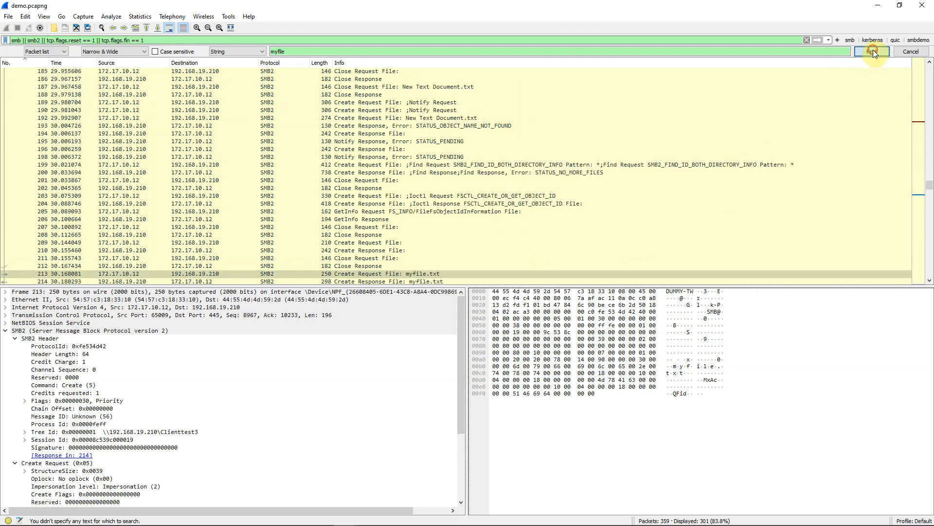
pyautogui.click(872, 51)
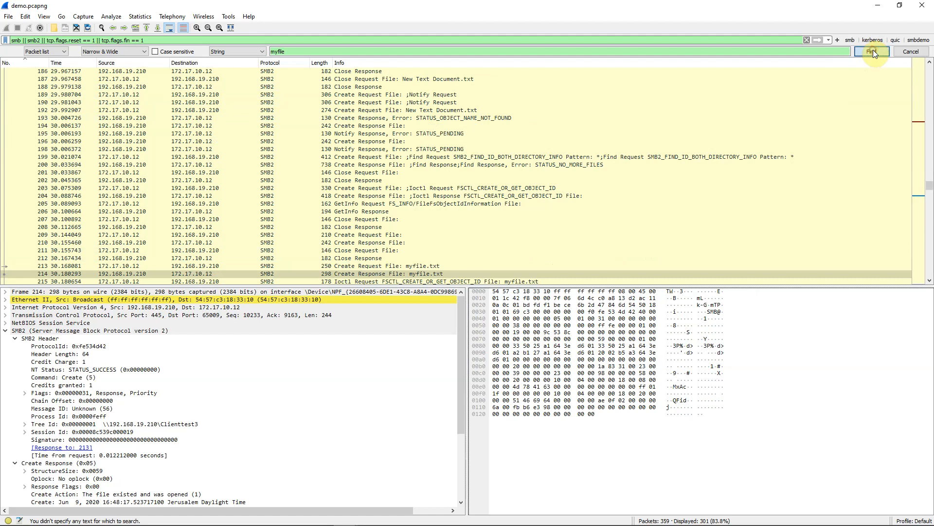
pyautogui.click(872, 52)
pyautogui.write('t')
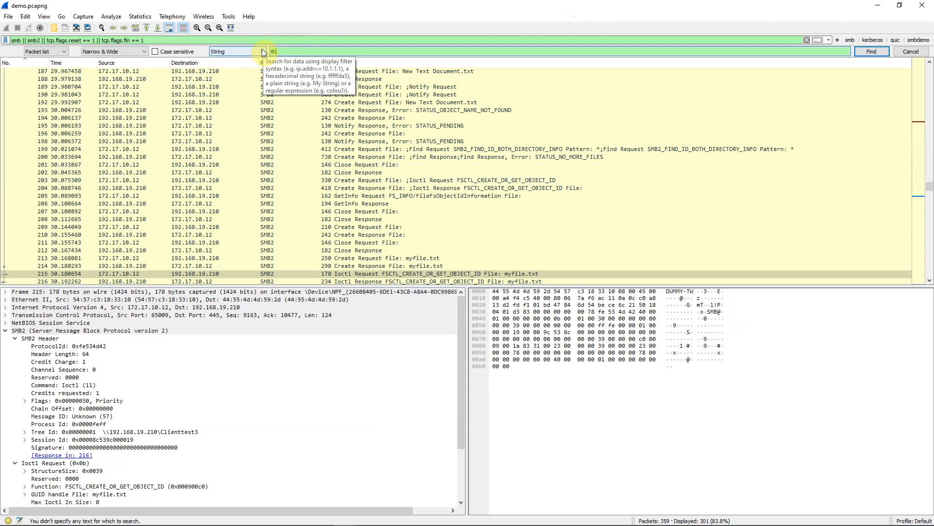
# Search the packet list for 'this is some data' and find no matching packet.
pyautogui.write('his is some data')
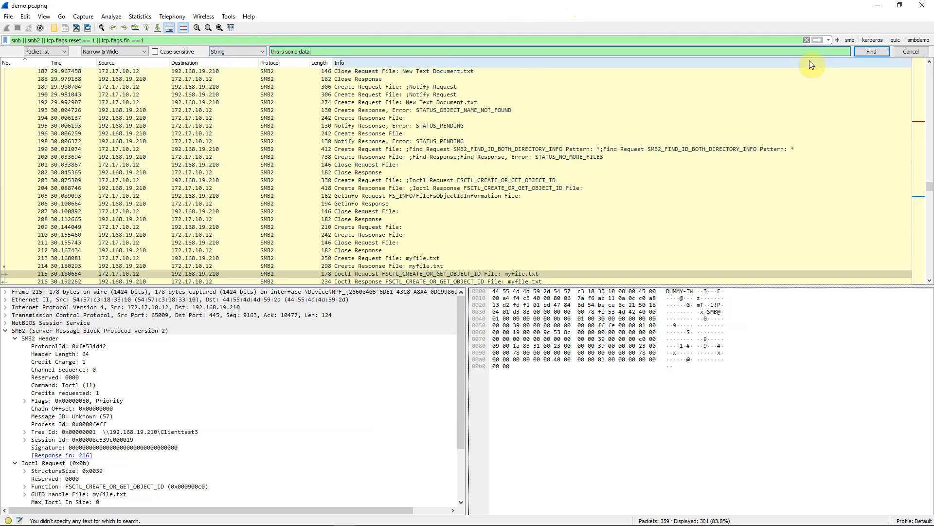
pyautogui.click(870, 51)
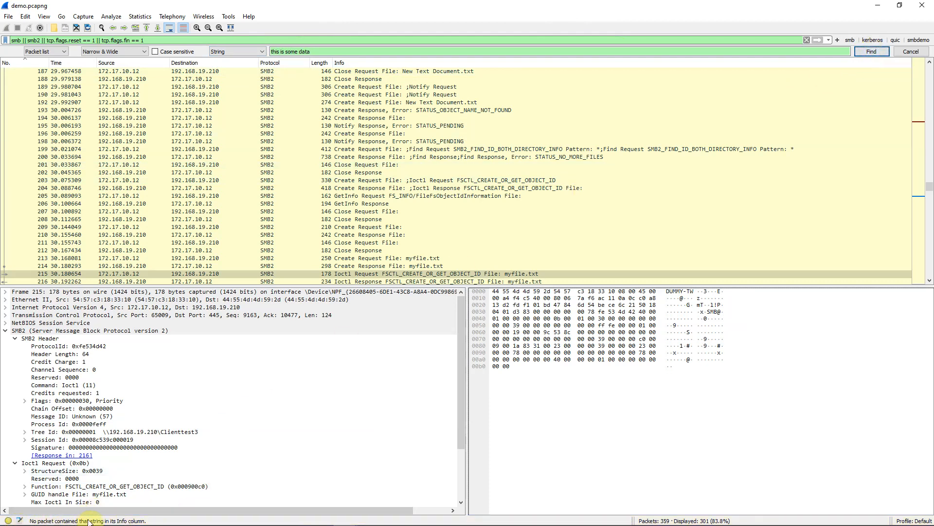
pyautogui.moveTo(302, 430)
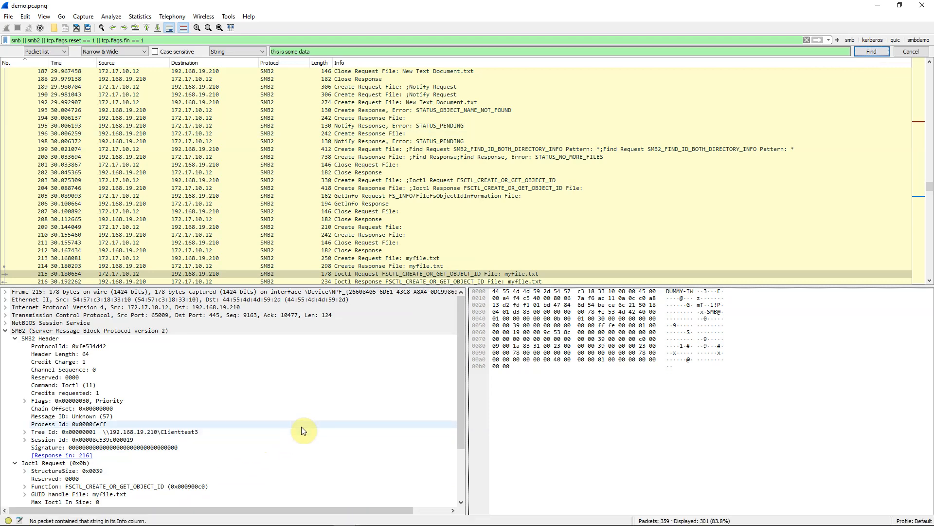
pyautogui.click(575, 352)
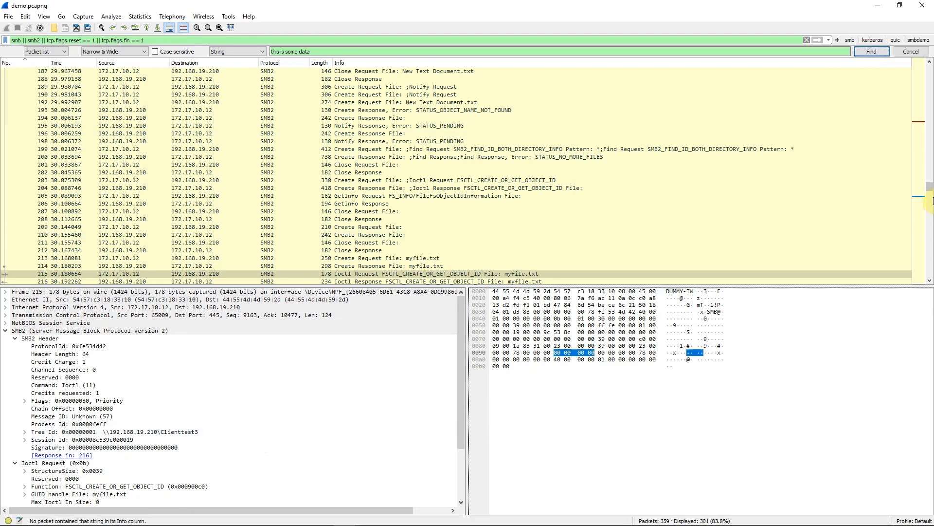
pyautogui.scroll(3)
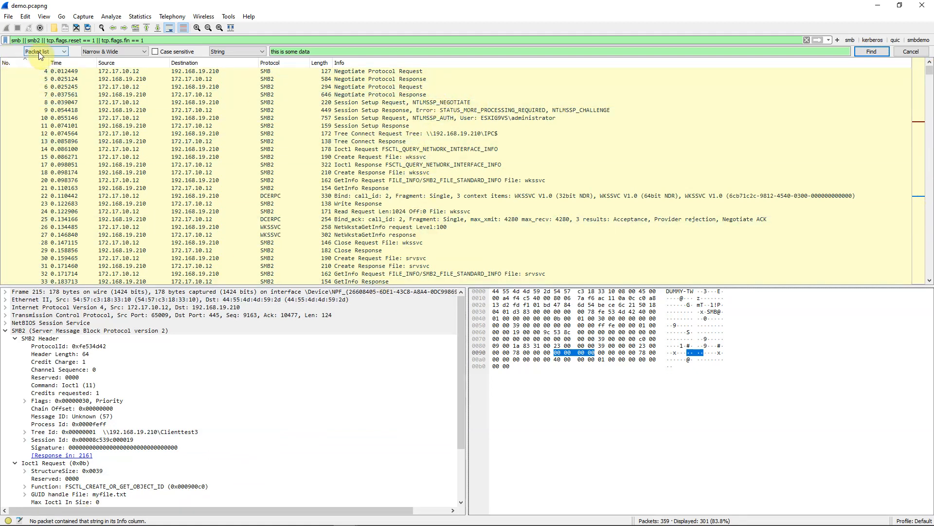
# Switch the search scope to Packet bytes and find Write Request packet 328.
pyautogui.click(67, 52)
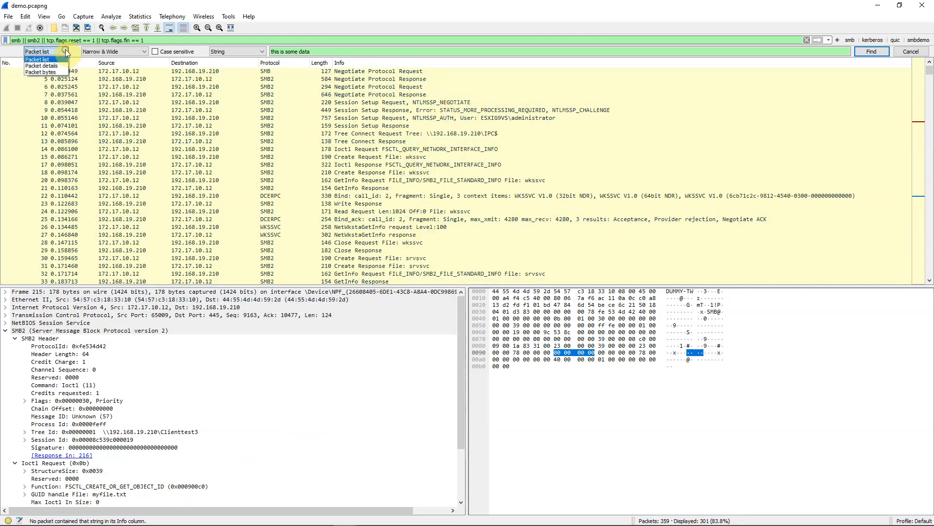
pyautogui.moveTo(41, 72)
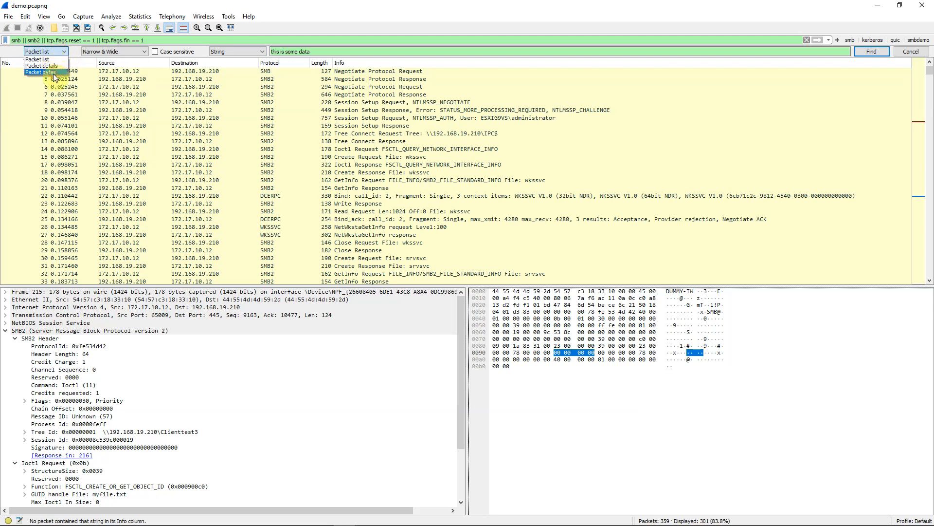
pyautogui.click(41, 72)
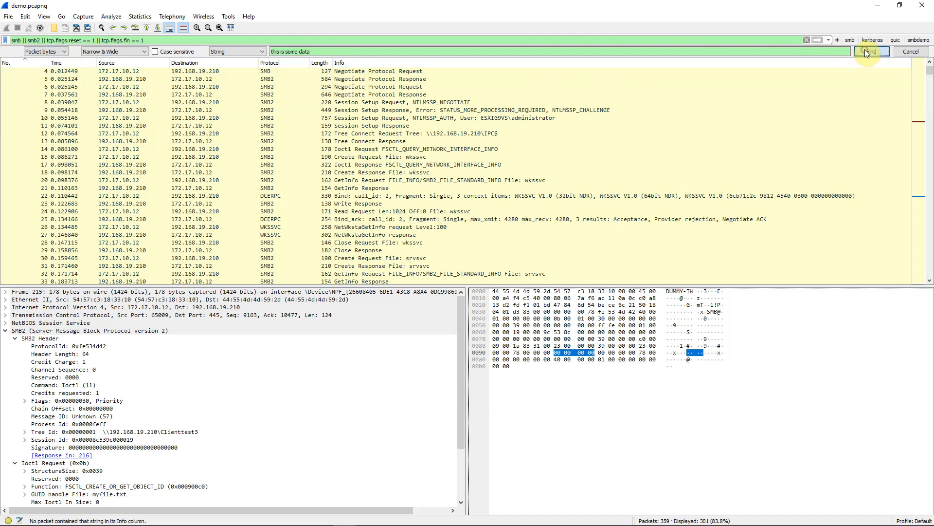
pyautogui.click(871, 51)
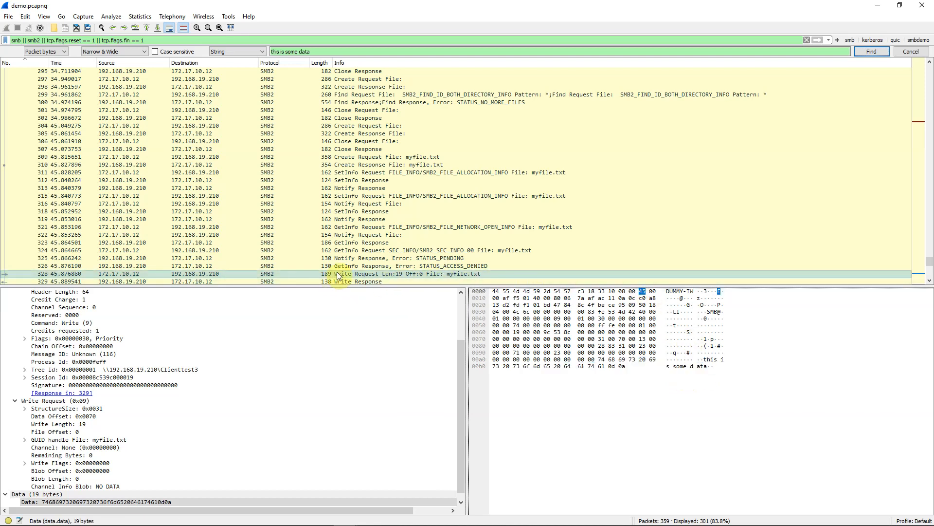
pyautogui.moveTo(400, 275)
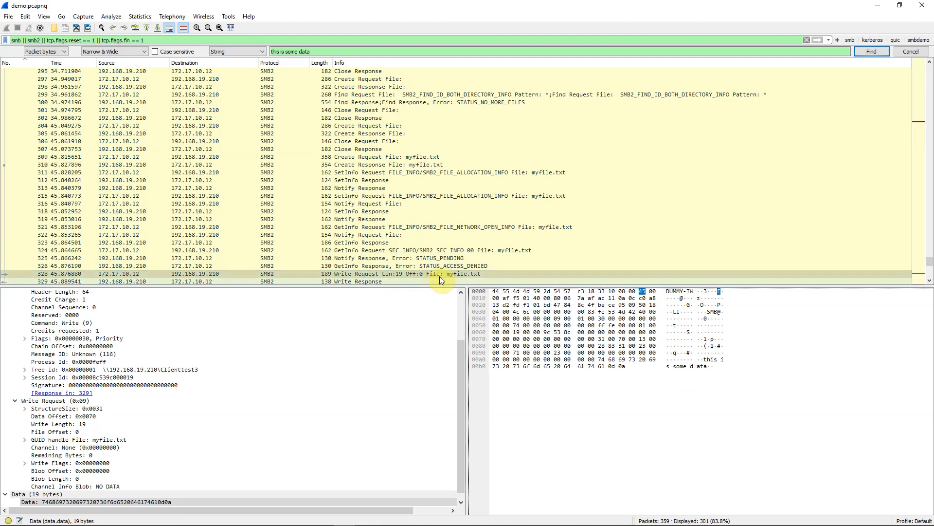
pyautogui.moveTo(471, 277)
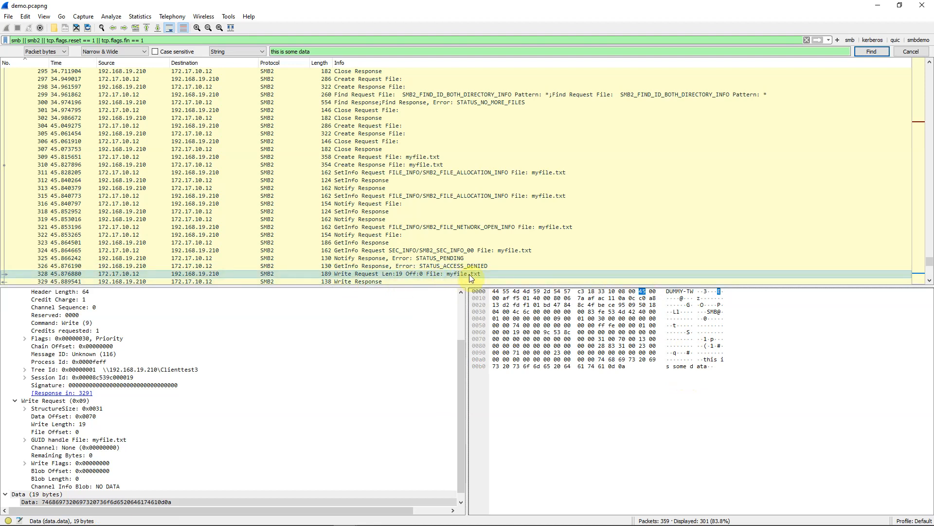
pyautogui.scroll(-3)
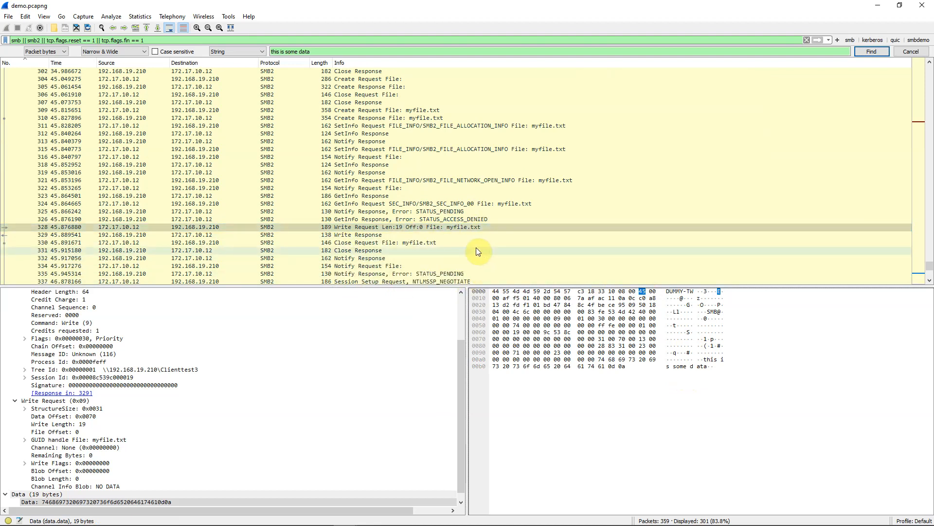
pyautogui.moveTo(376, 242)
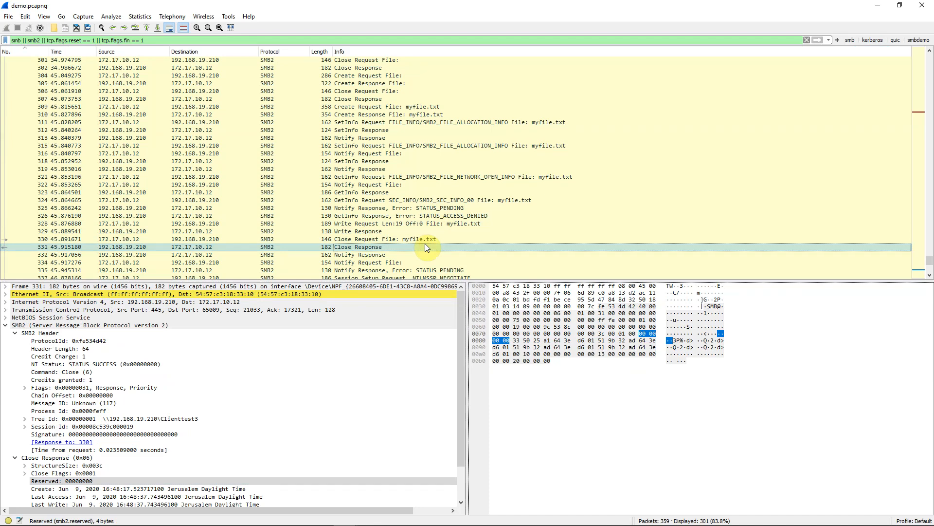
# Select and mark Write Request packet 328 carrying 'this is some data'.
pyautogui.click(417, 224)
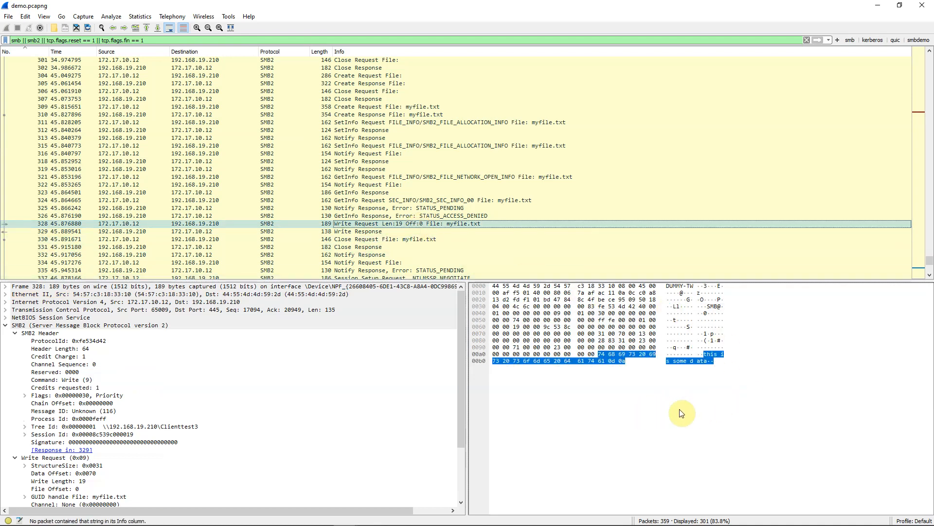
pyautogui.moveTo(657, 420)
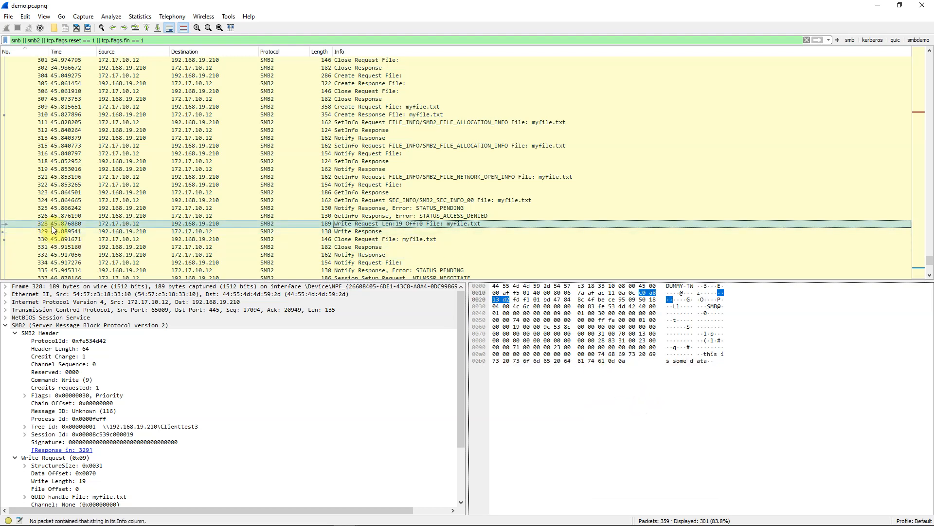
pyautogui.moveTo(56, 228)
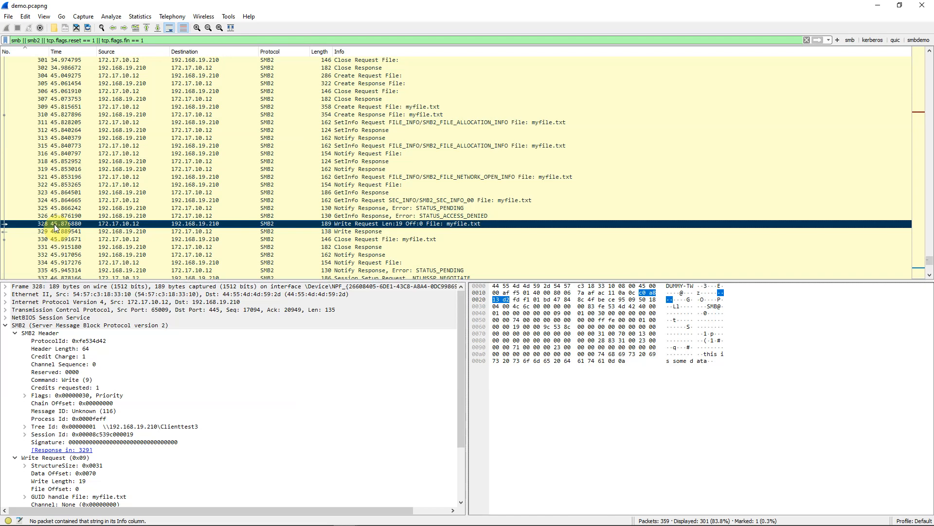
pyautogui.scroll(3)
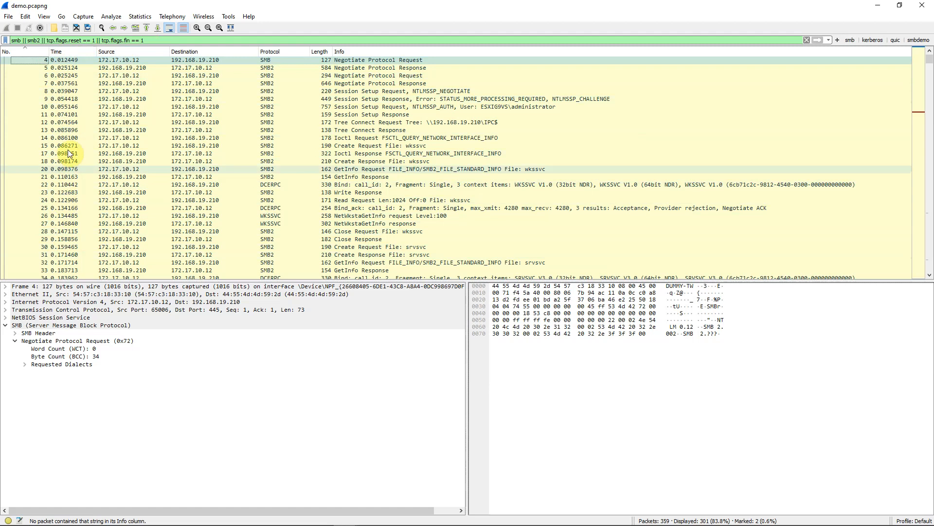
pyautogui.moveTo(77, 93)
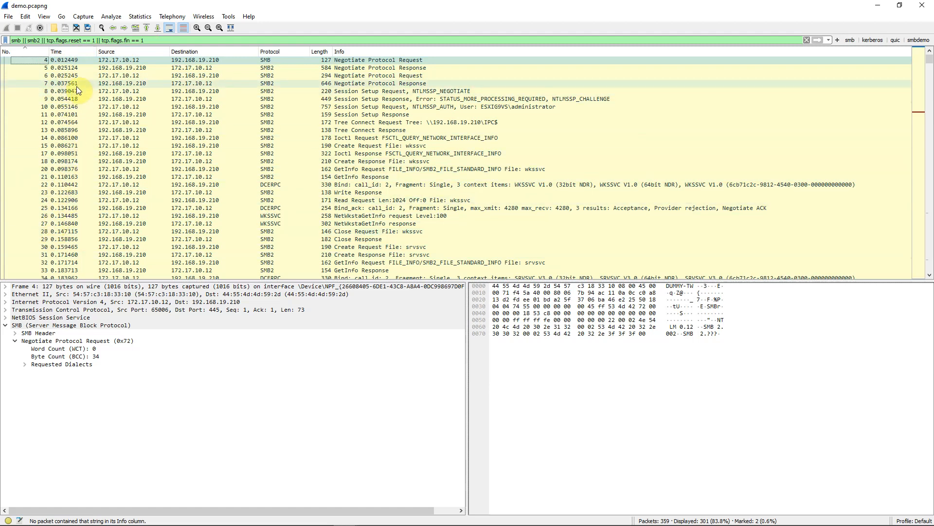
pyautogui.moveTo(82, 84)
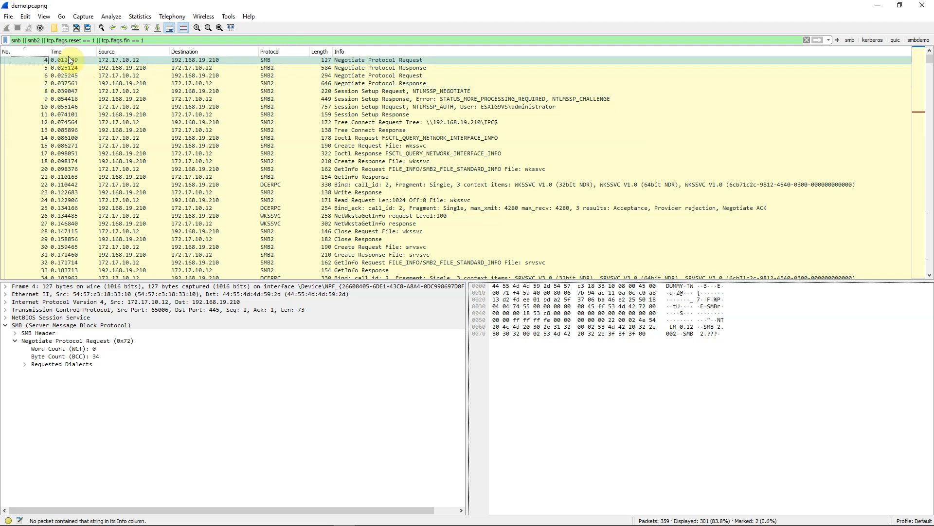
pyautogui.moveTo(84, 130)
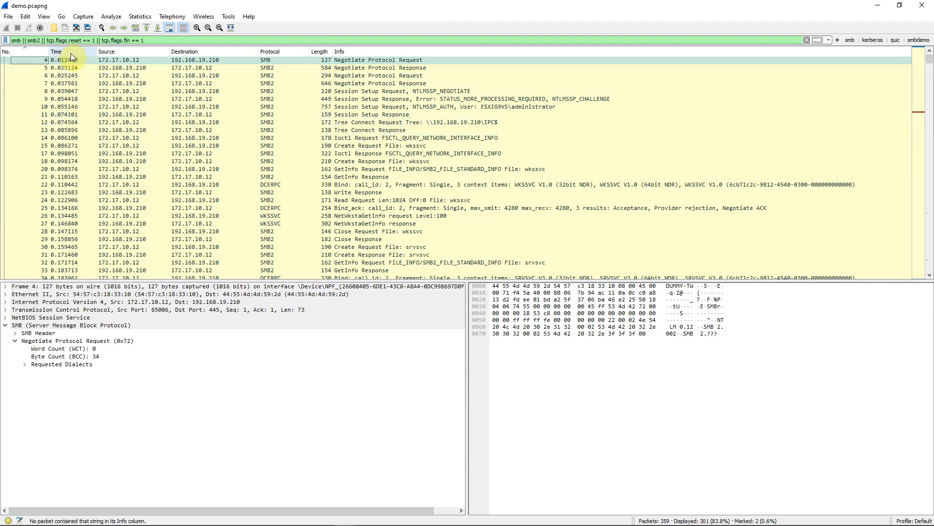
# Edit the Time column and set its type to UTC date, as YYYY-MM-DD, and time.
pyautogui.rightClick(57, 51)
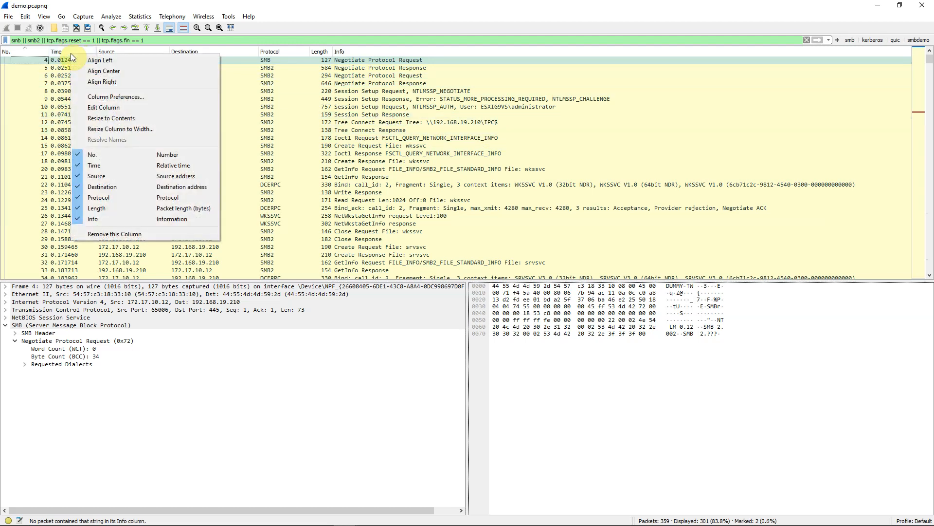
pyautogui.moveTo(103, 108)
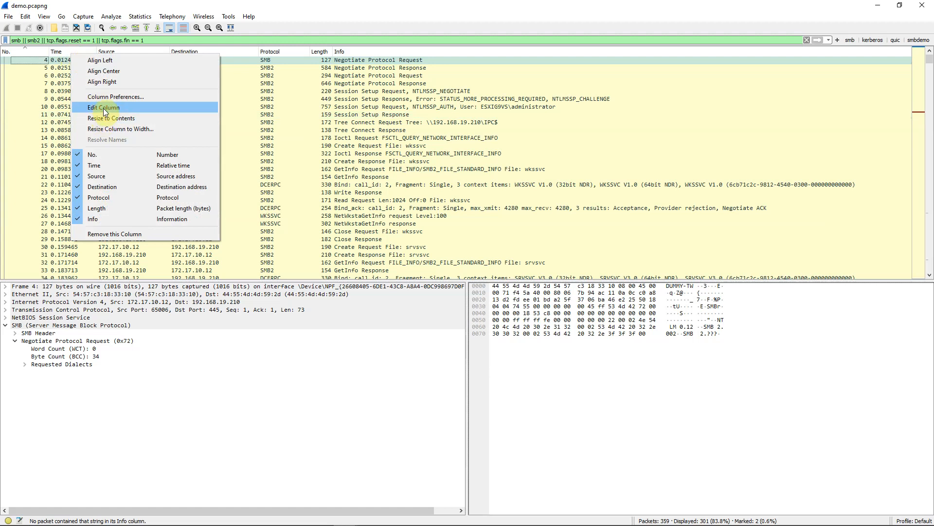
pyautogui.click(102, 107)
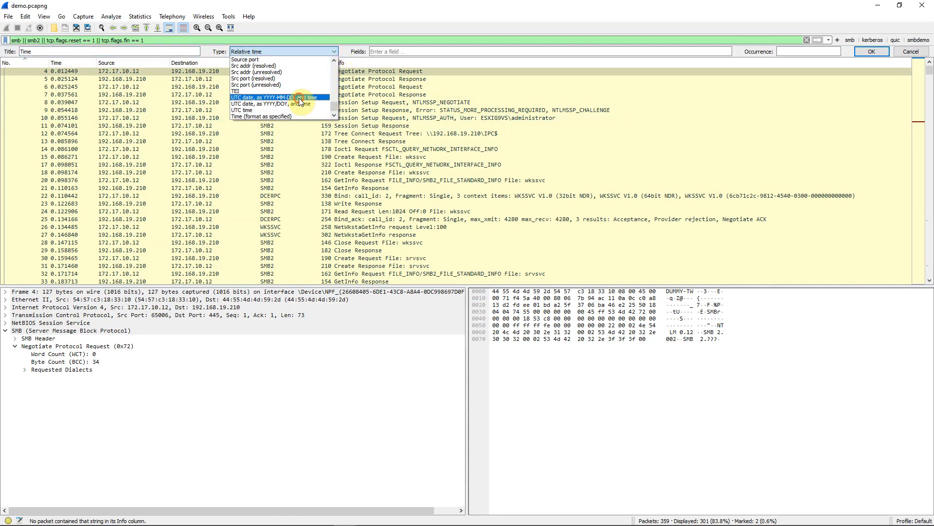
pyautogui.click(267, 98)
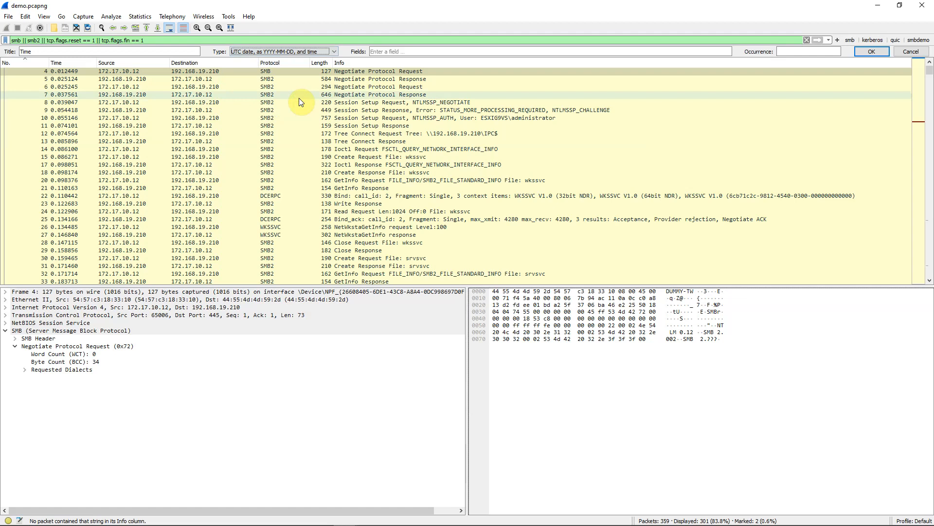